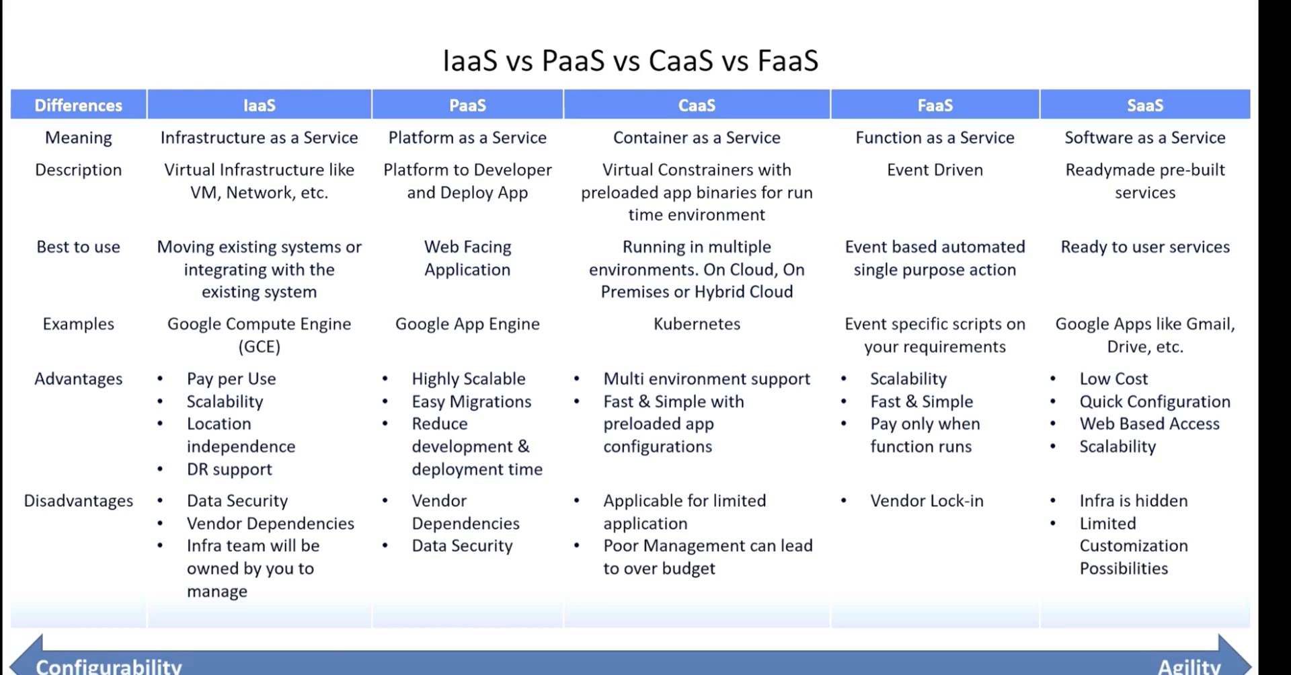
mouse_move(1174, 496)
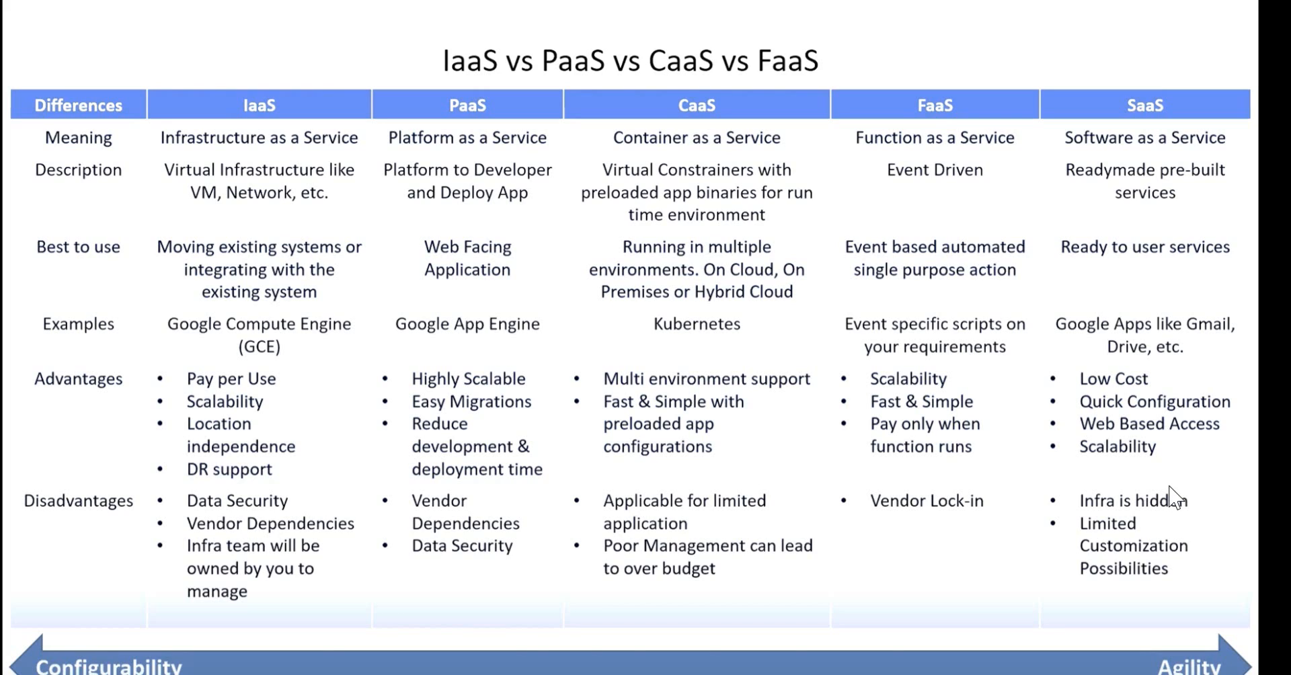